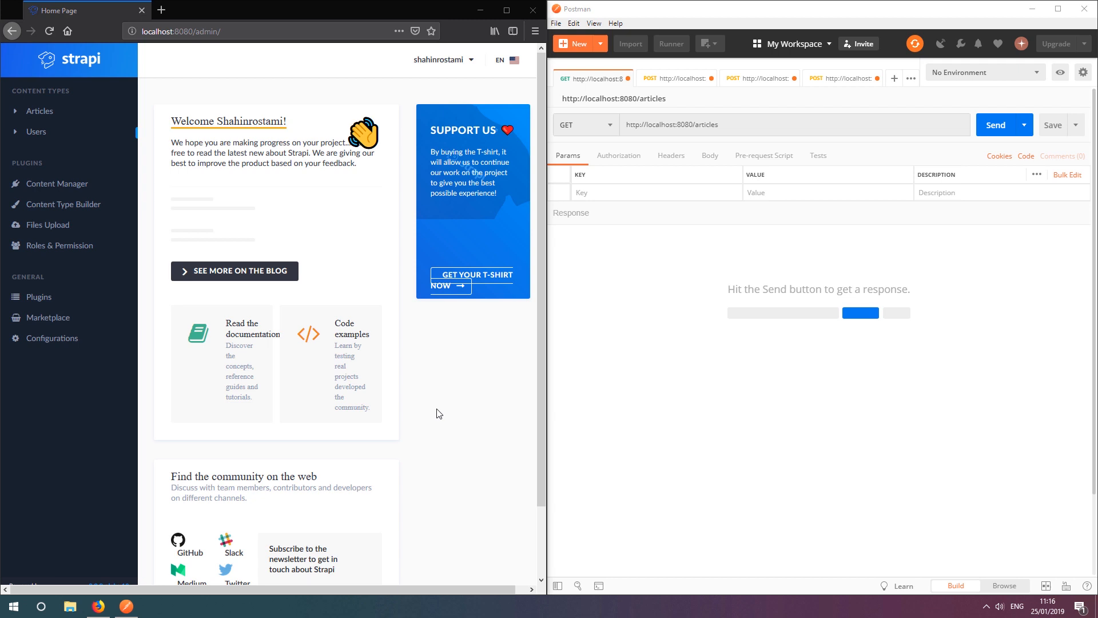
Step: View the Article content type's Title and Body fields in the Content Type Builder
left_click(62, 204)
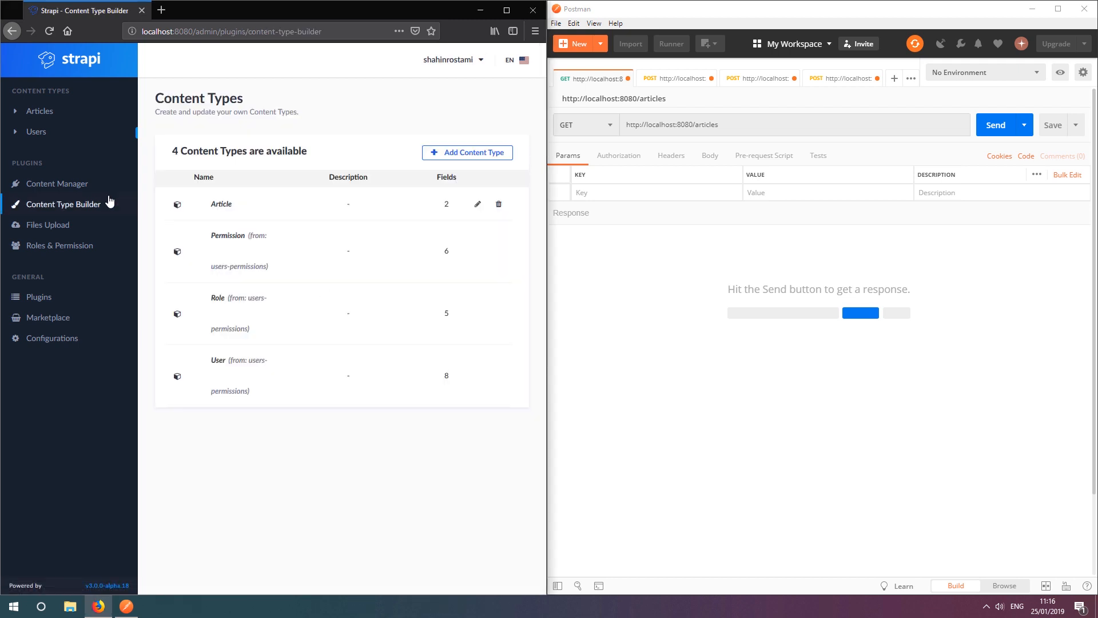
left_click(221, 203)
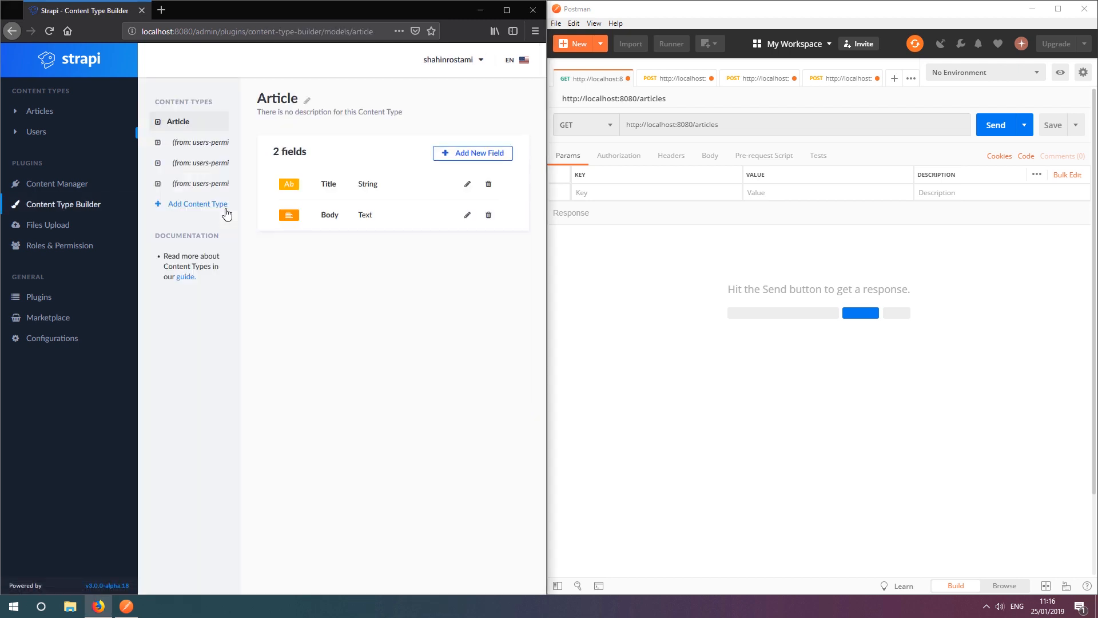
mouse_move(305, 256)
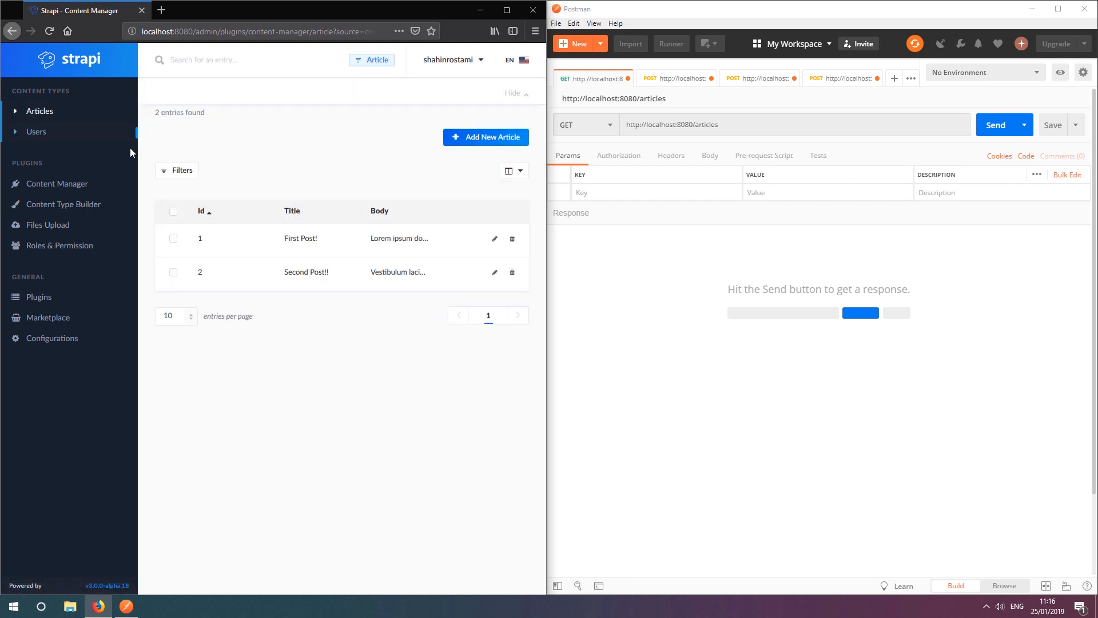
mouse_move(325, 328)
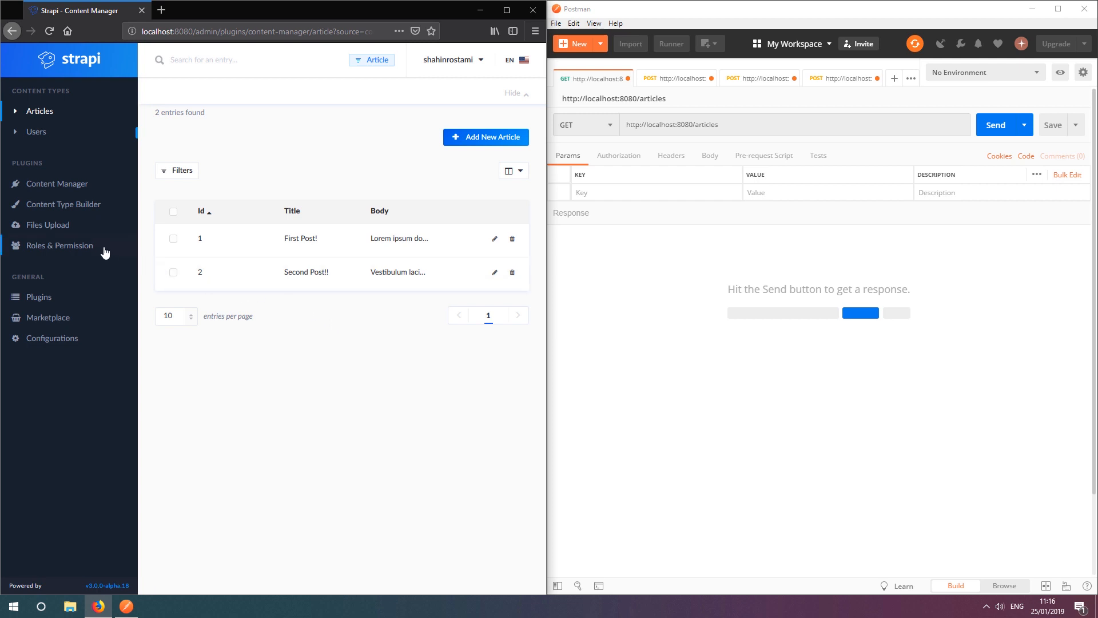
Step: Review the Public role, which allows only find and findone on Article
left_click(59, 245)
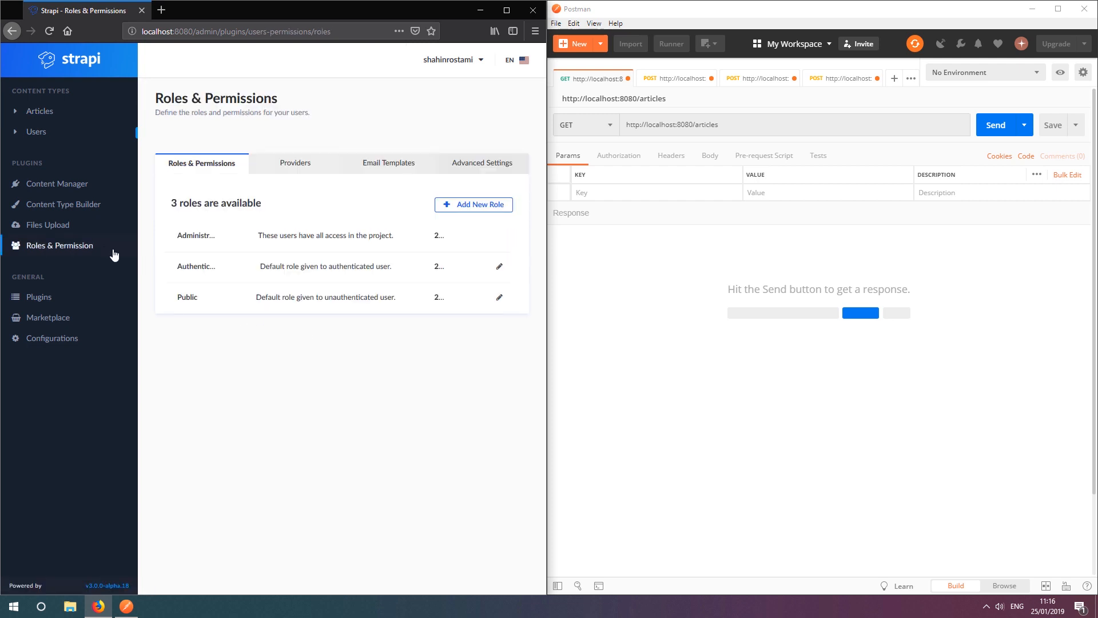
left_click(499, 297)
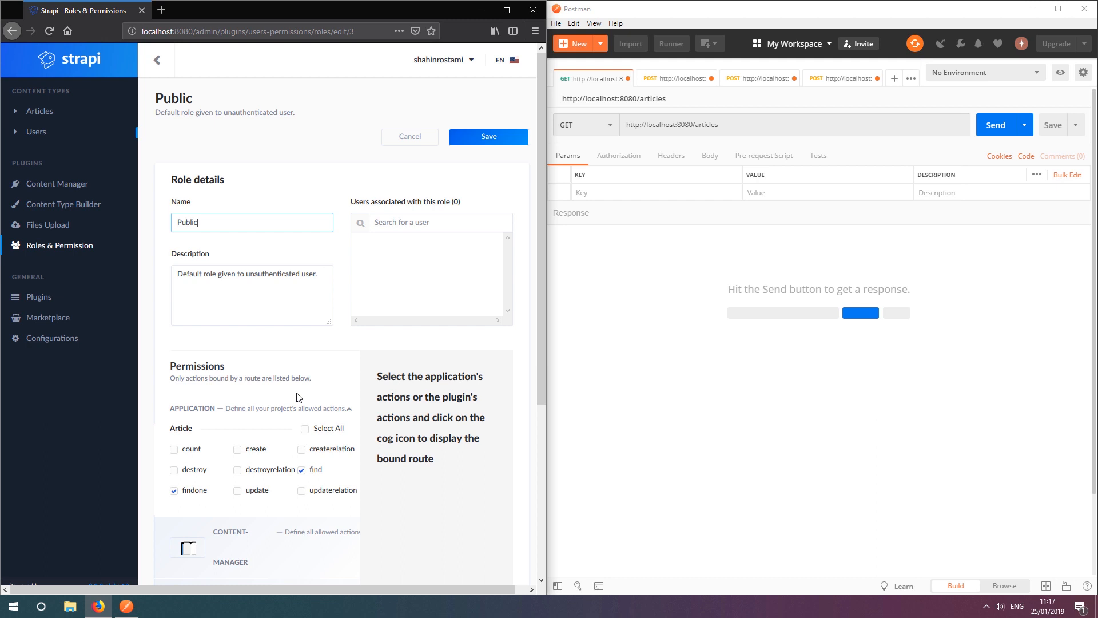
mouse_move(316, 469)
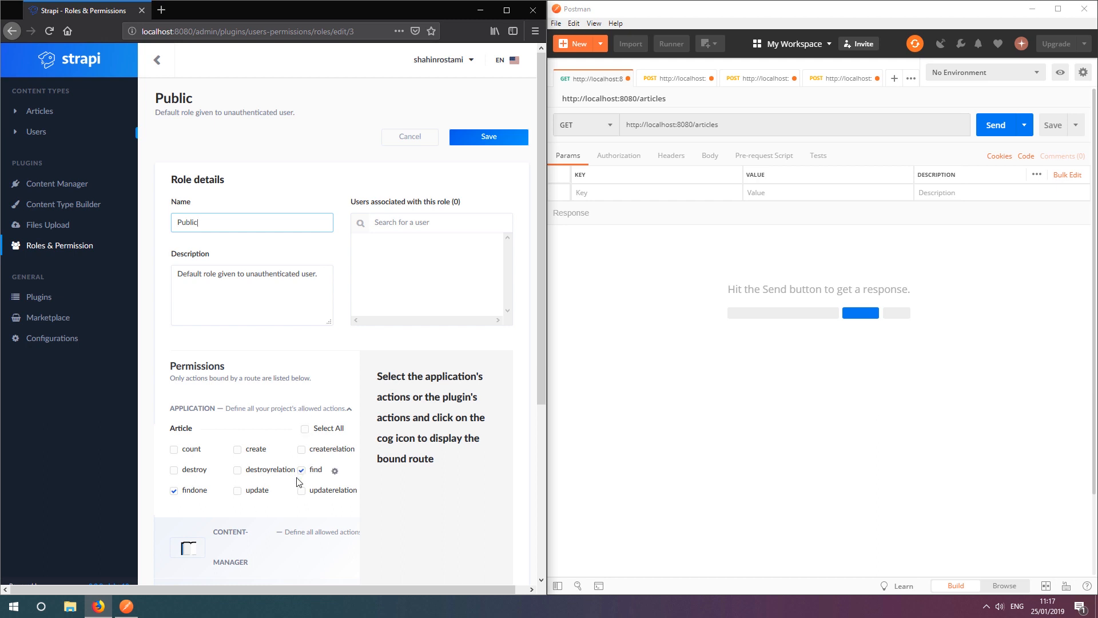
mouse_move(293, 491)
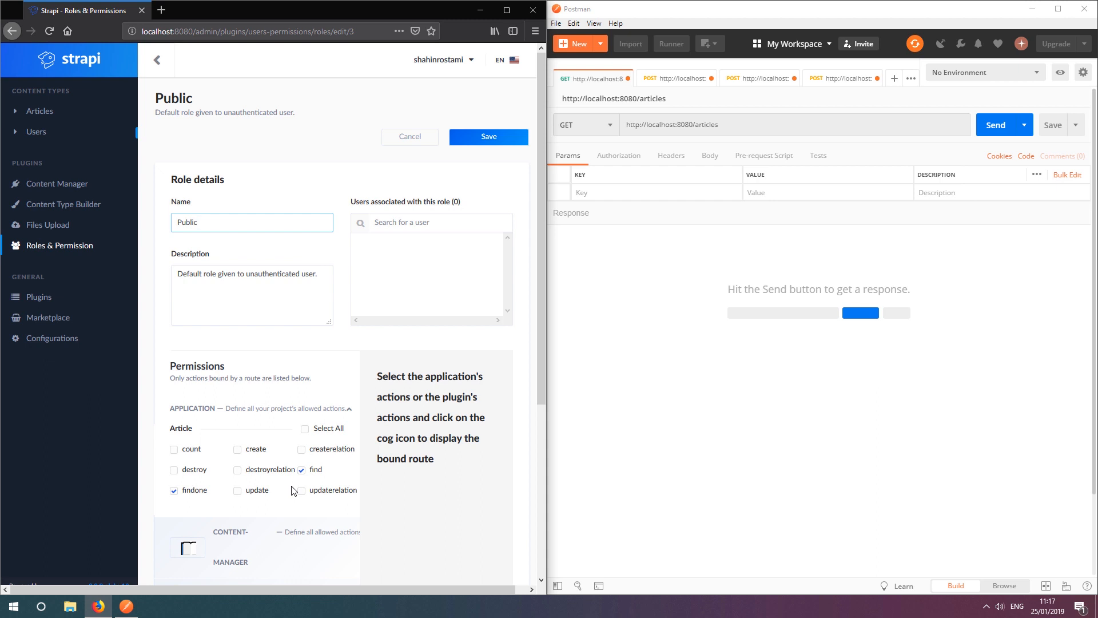
mouse_move(88, 141)
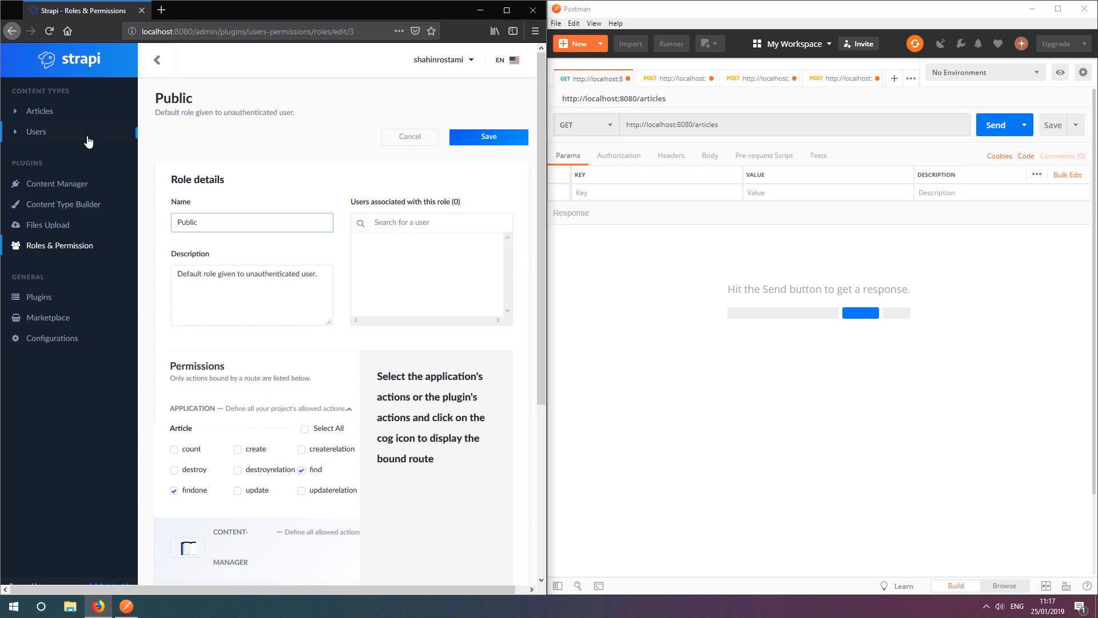
Step: Open the 'editor' user record, confirmed and assigned the Authenticated role
left_click(35, 132)
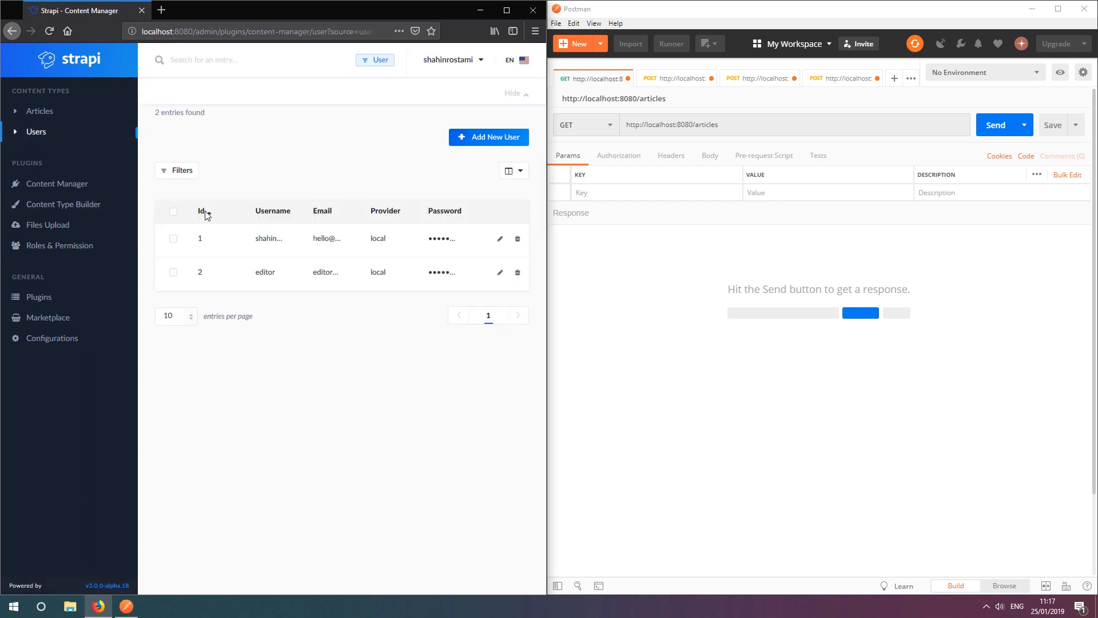
left_click(500, 273)
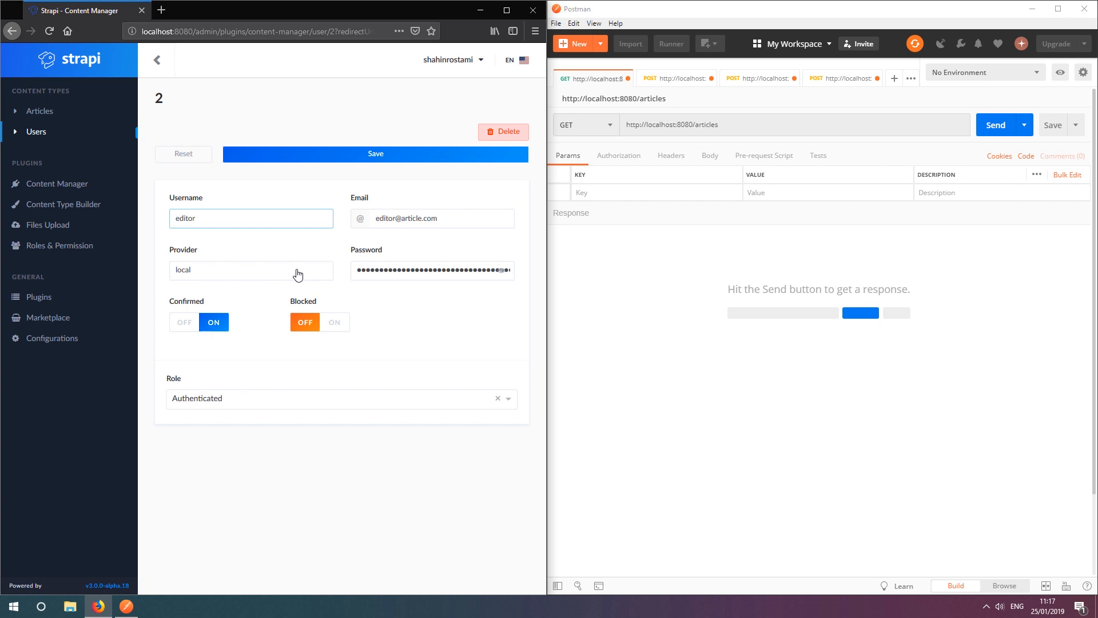
left_click(250, 218)
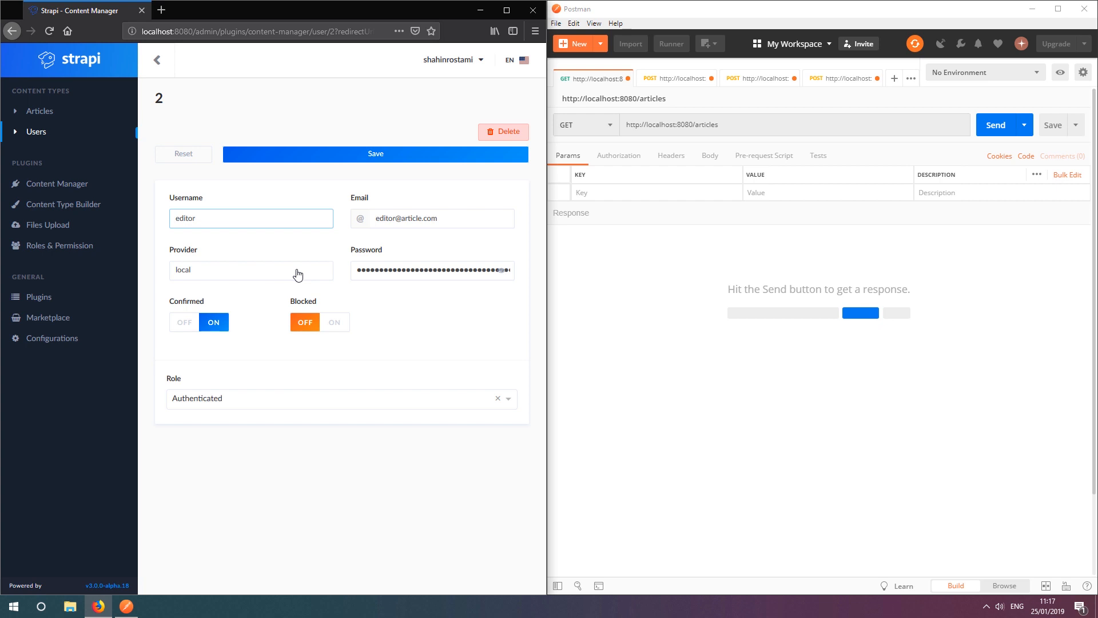
mouse_move(128, 230)
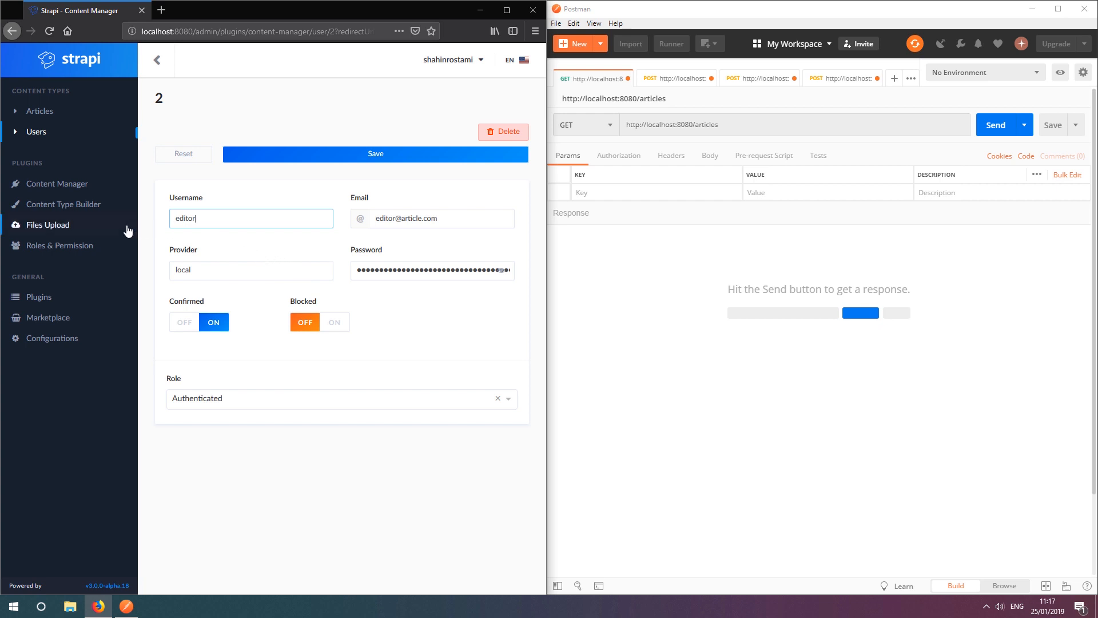
Step: Grant the Authenticated role create, destroy, find, findone and update on Article and save
left_click(60, 244)
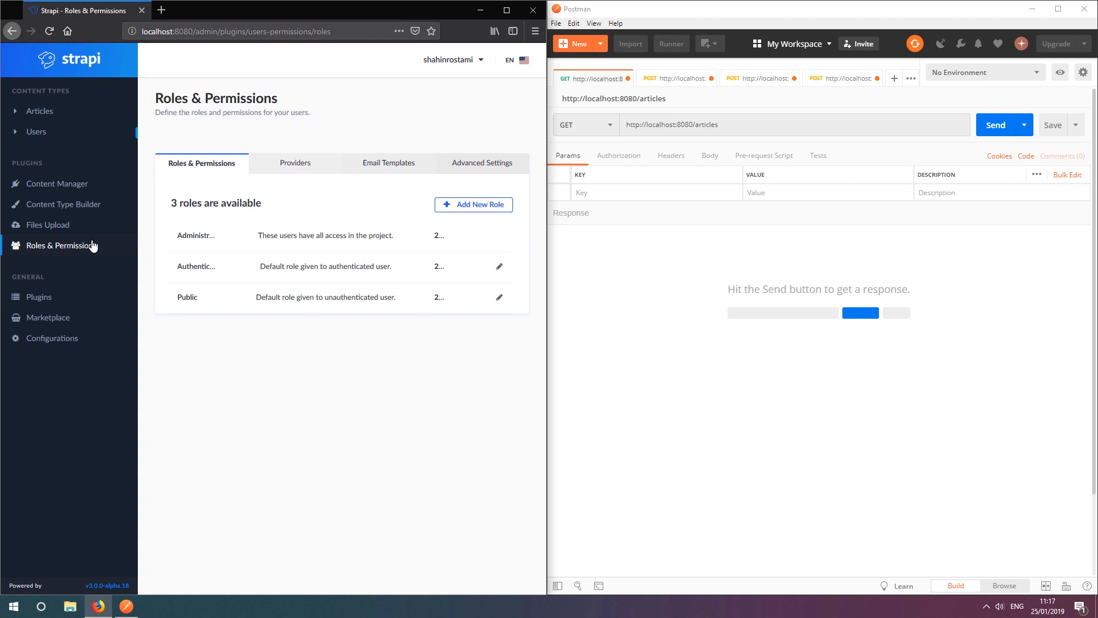
mouse_move(265, 270)
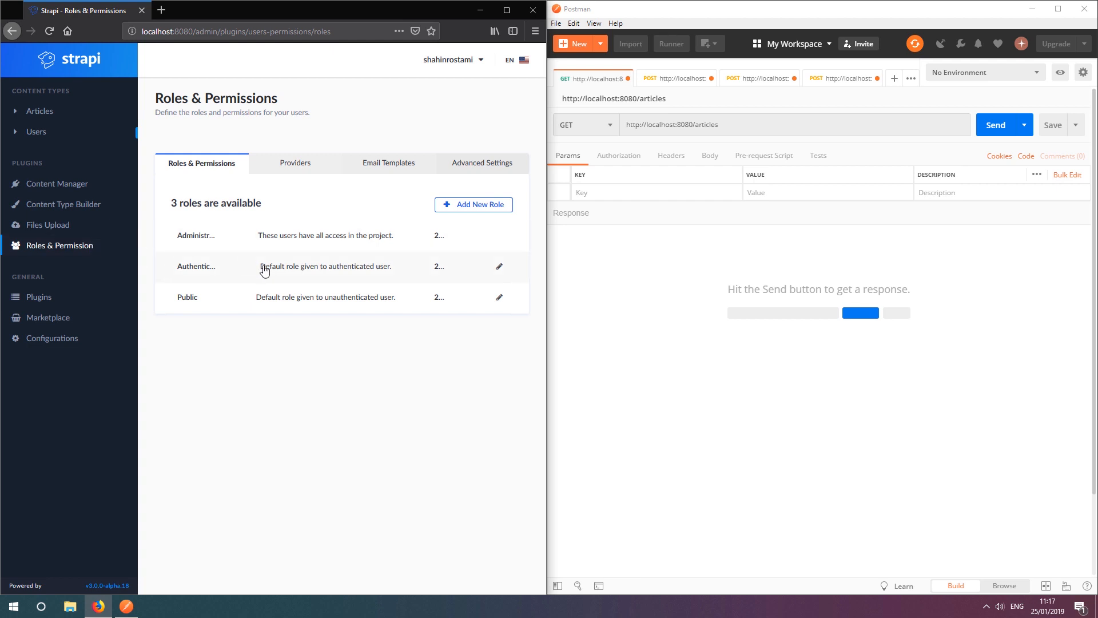
left_click(500, 267)
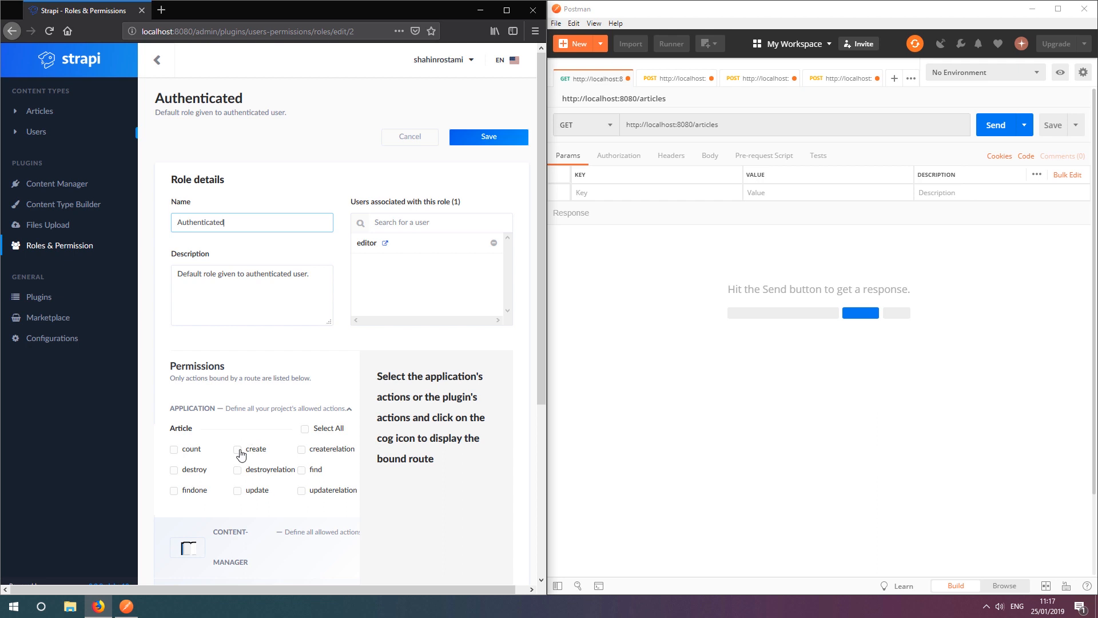
left_click(245, 448)
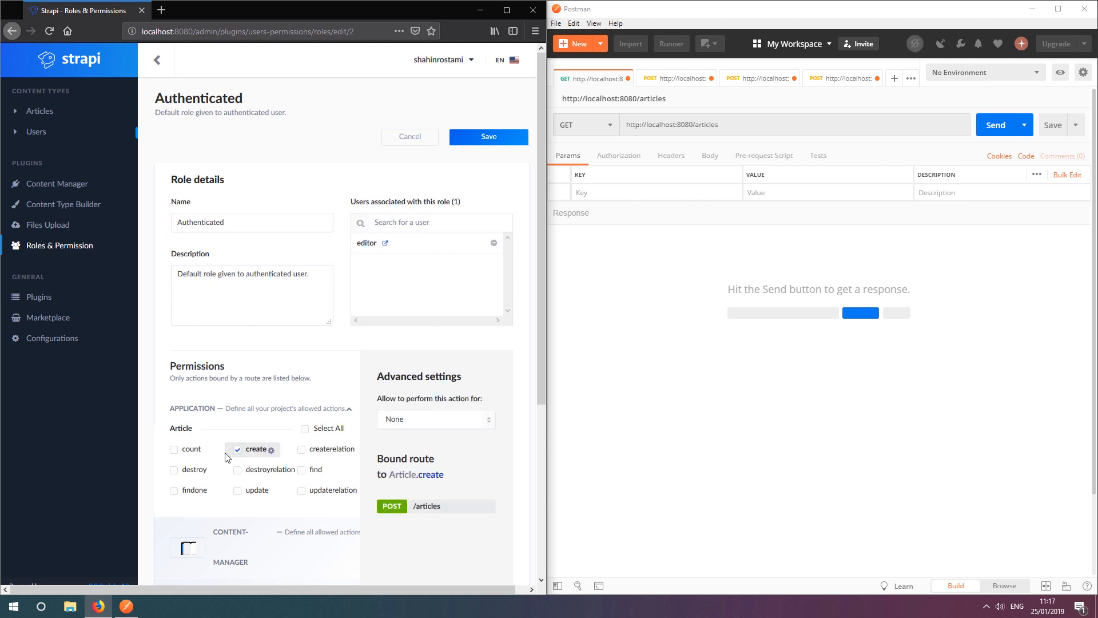
left_click(172, 469)
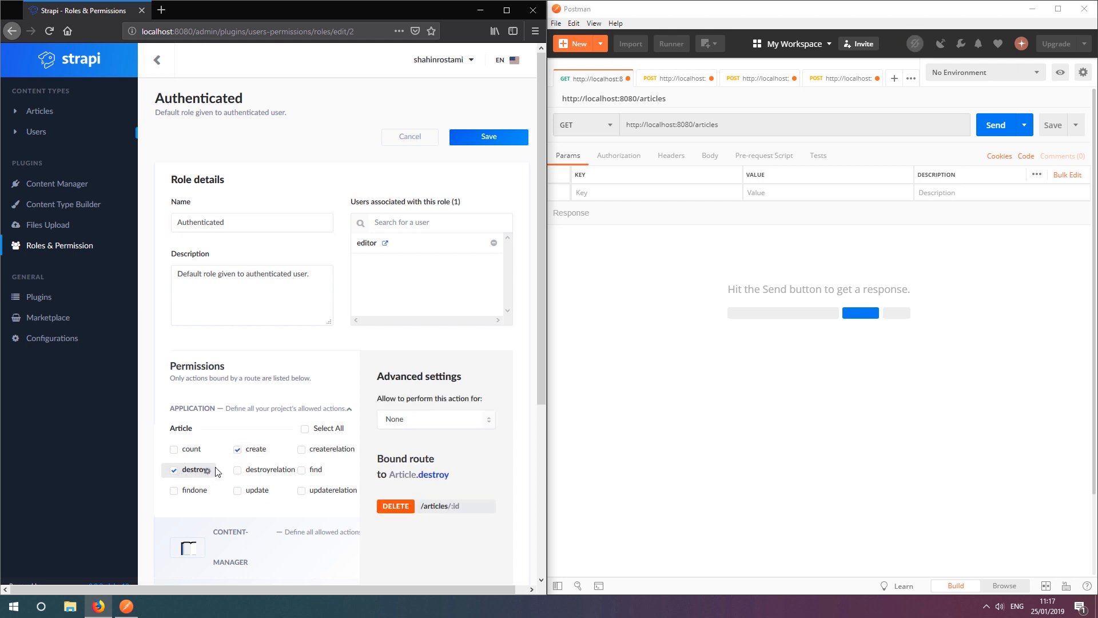
left_click(302, 468)
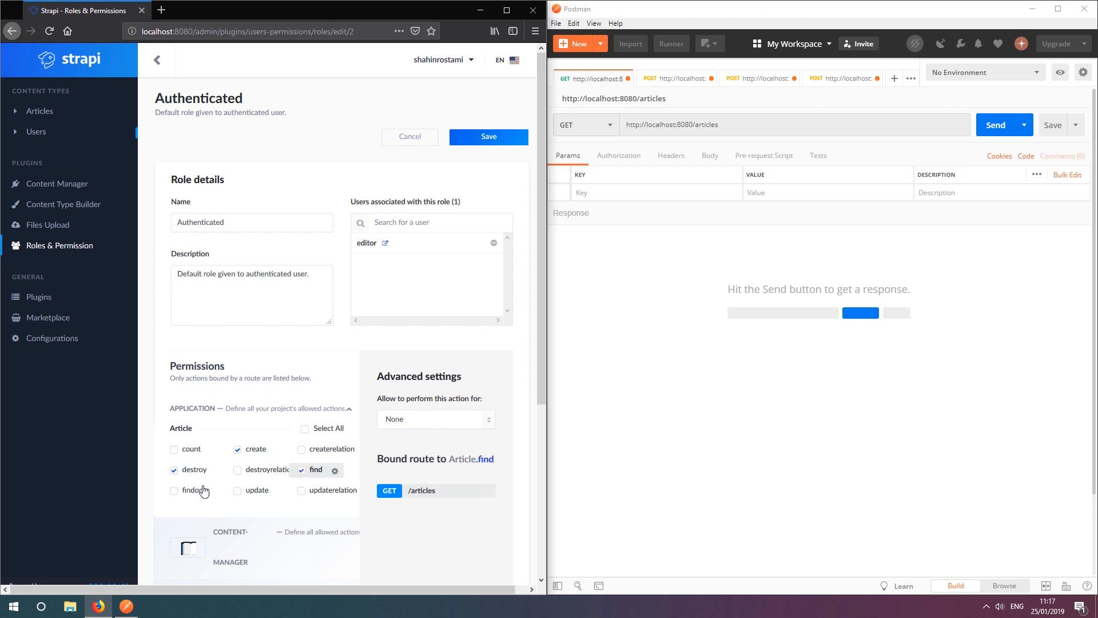
left_click(239, 489)
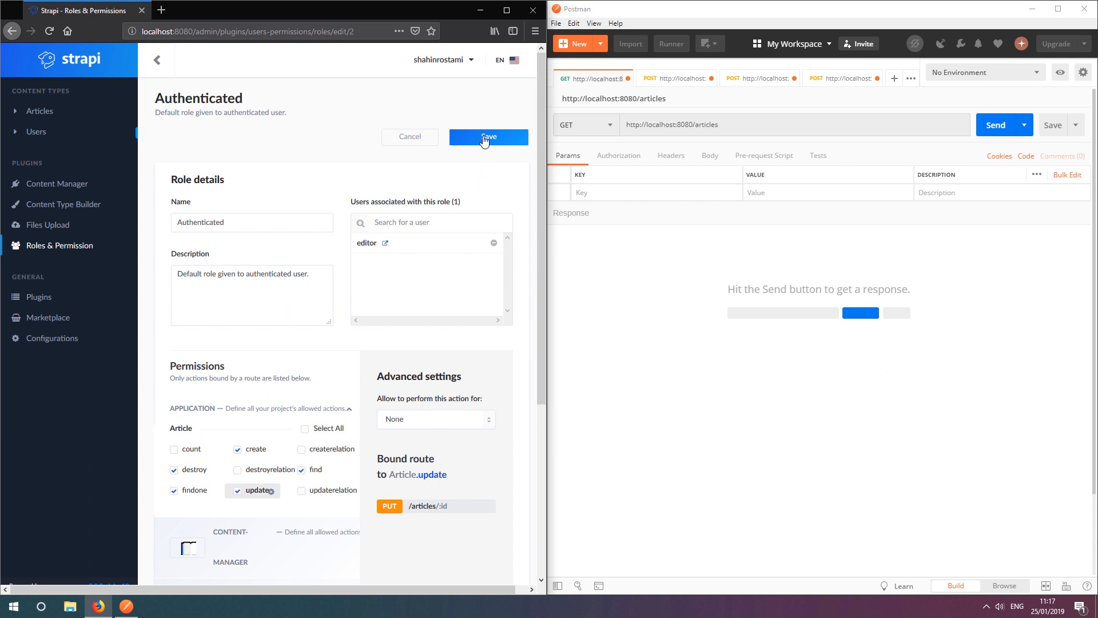
left_click(488, 136)
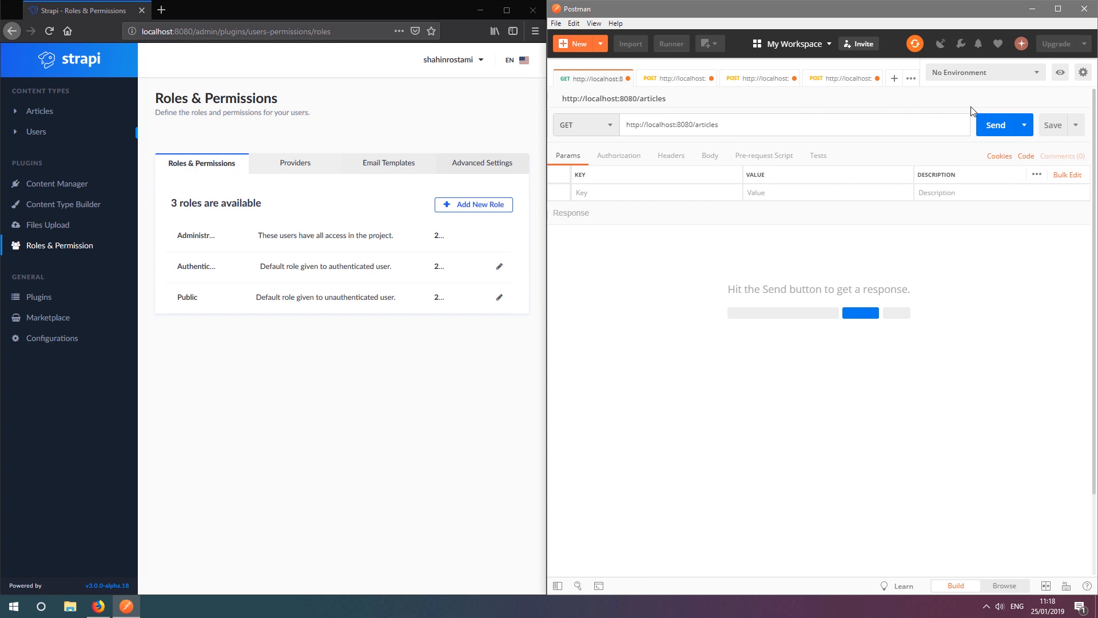
Step: Send GET localhost:8080/articles, returning First Post and Second Post as JSON
left_click(995, 125)
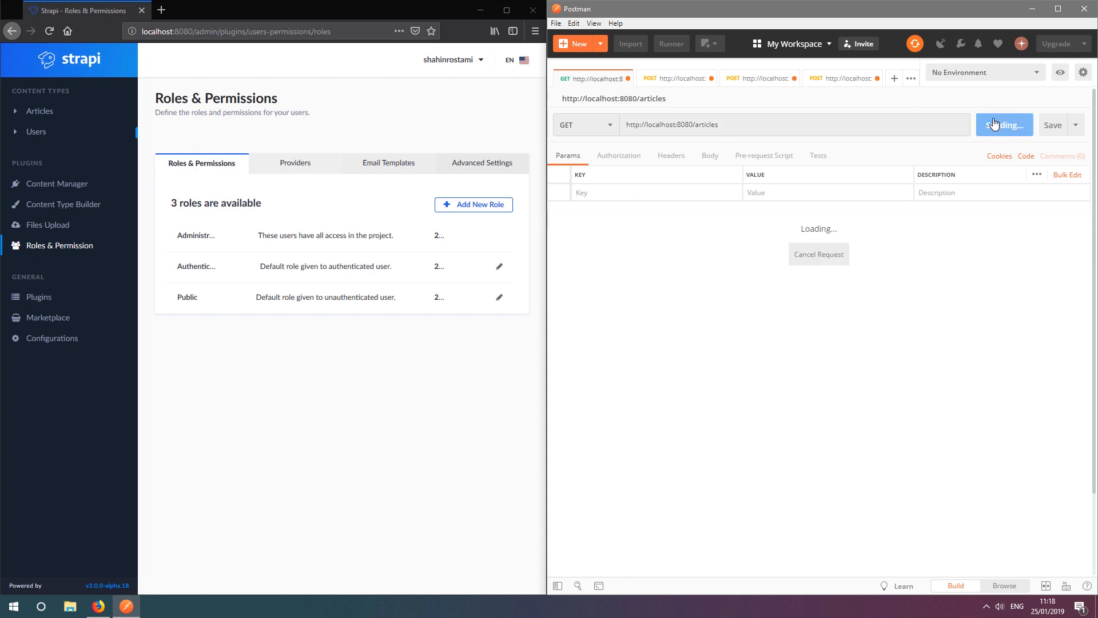
left_click(1004, 125)
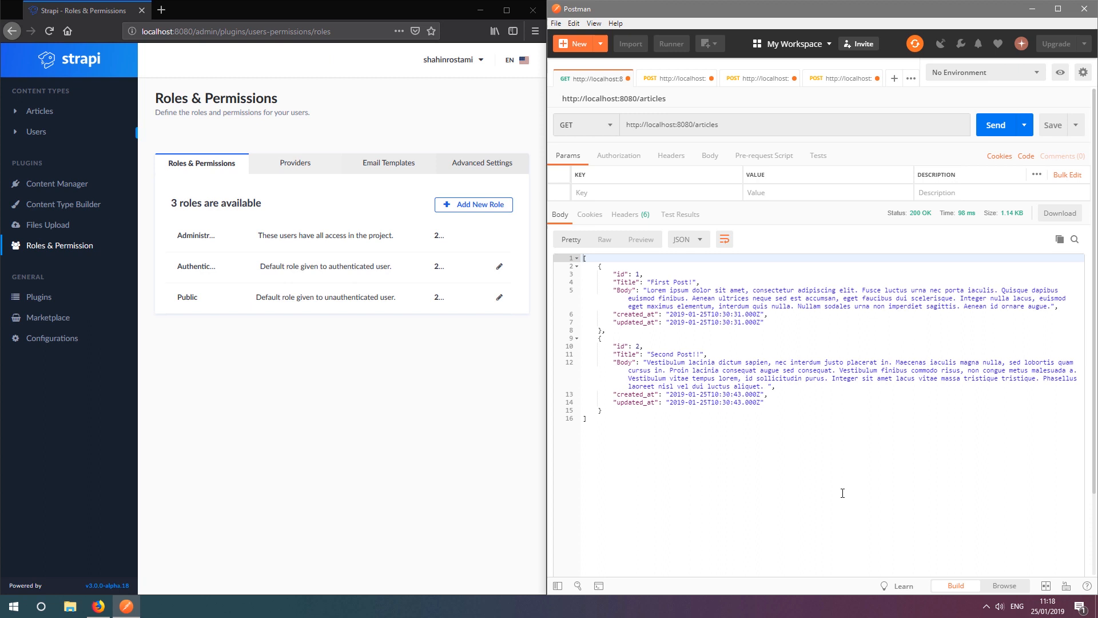
mouse_move(631, 429)
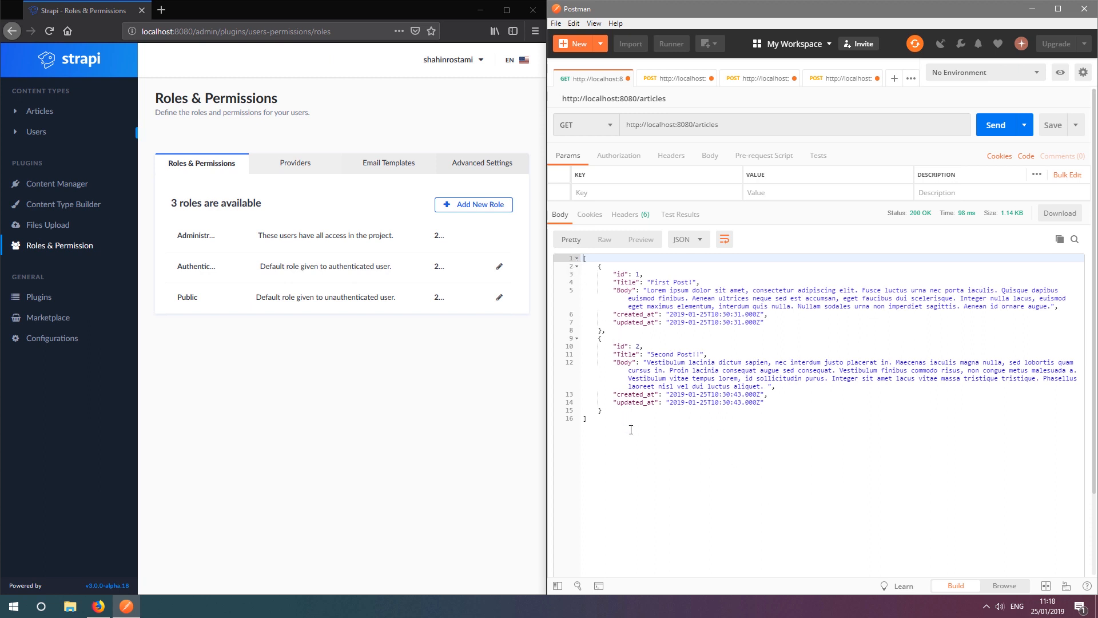
mouse_move(638, 254)
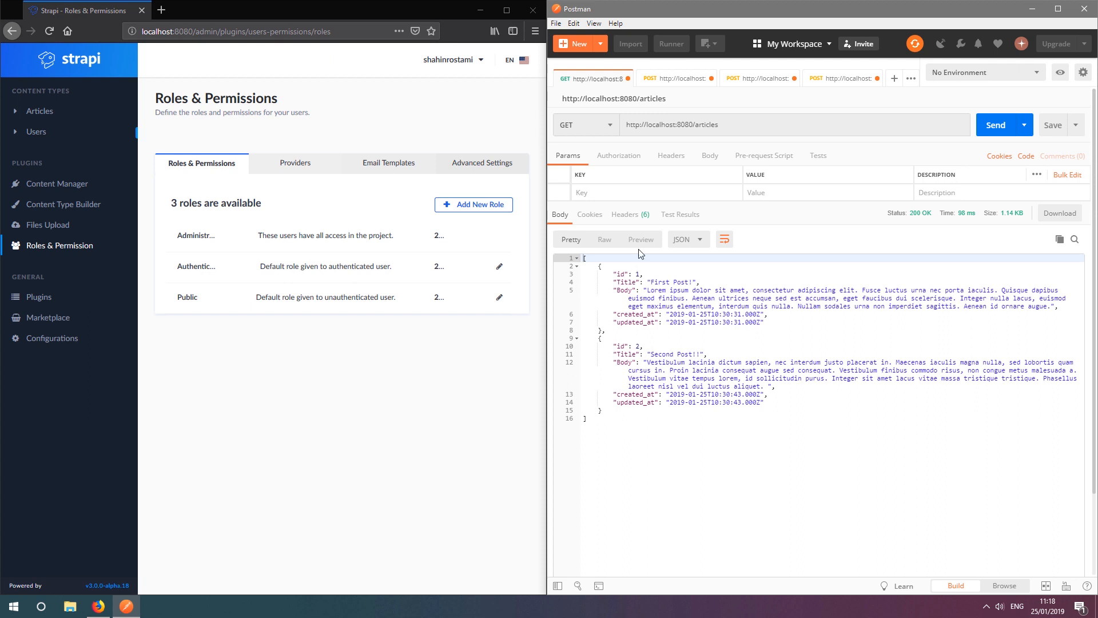
Step: POST the 'My Third Post!!' article without a token and receive 403 Forbidden
left_click(676, 78)
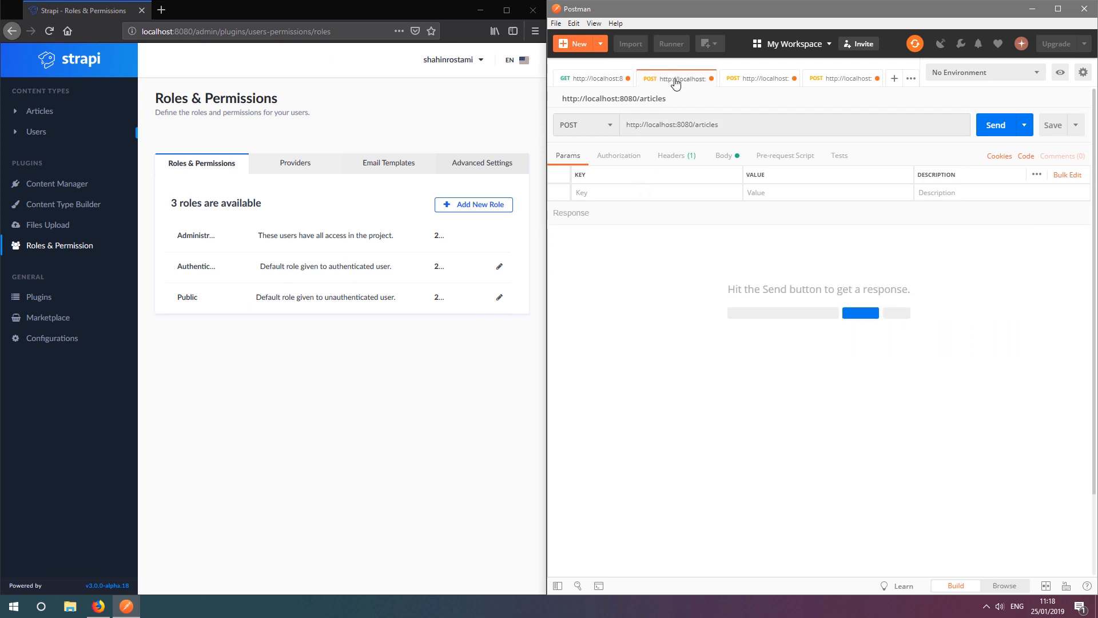
left_click(723, 155)
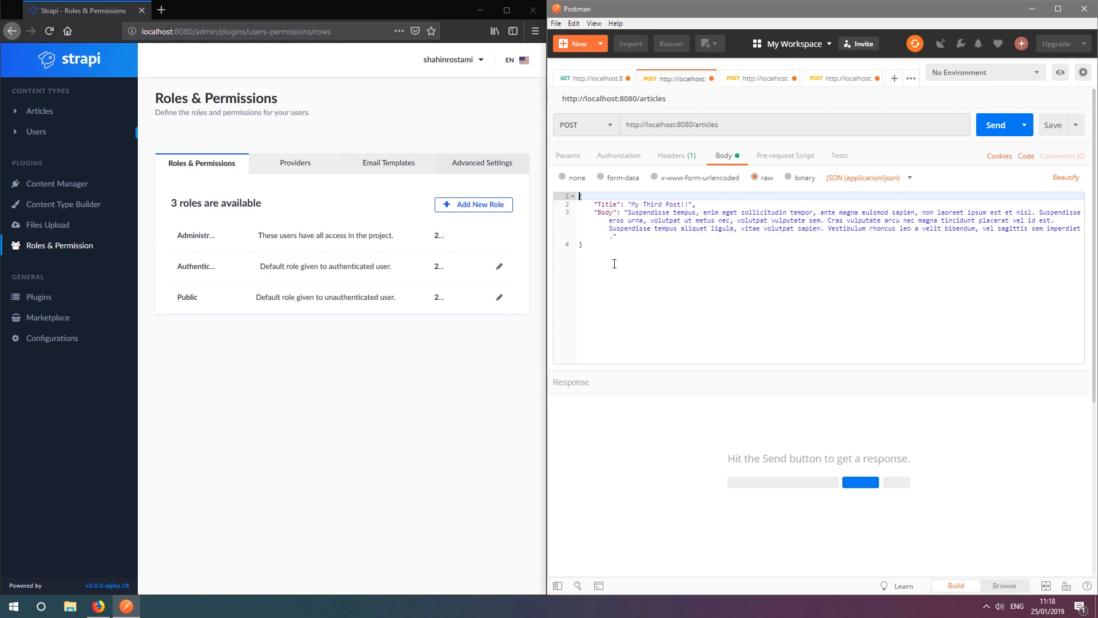
left_click(995, 125)
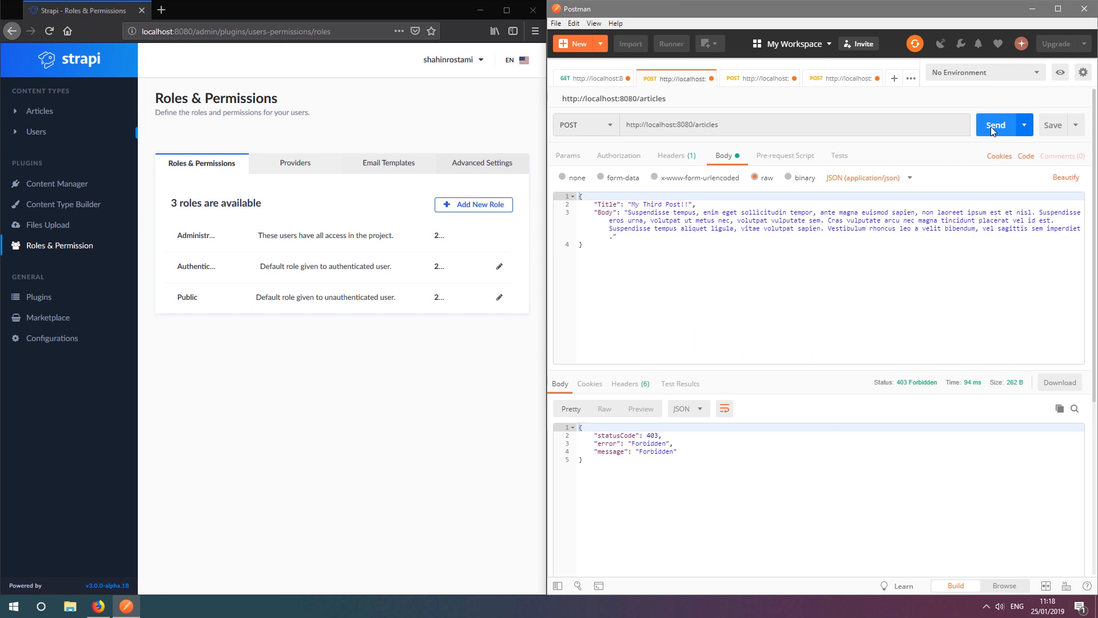
mouse_move(775, 109)
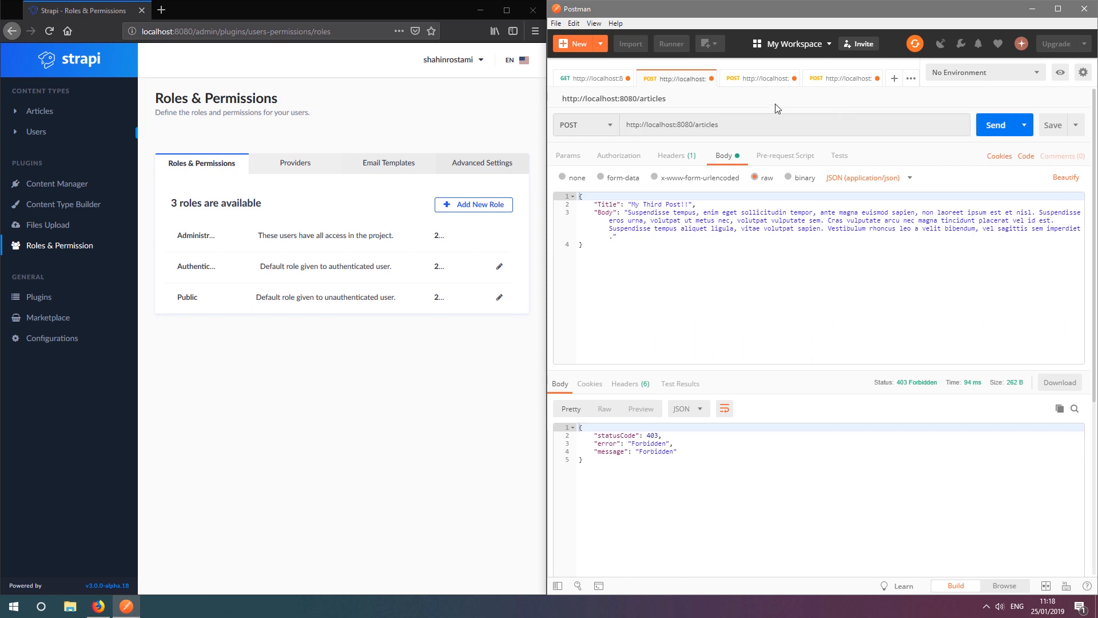
left_click(758, 77)
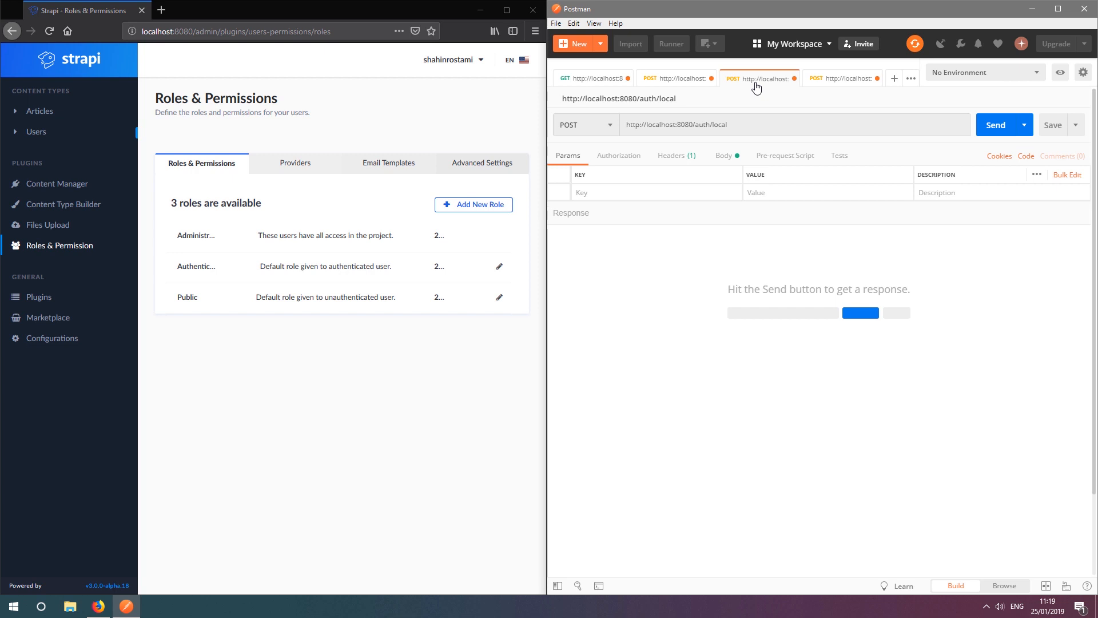
mouse_move(732, 168)
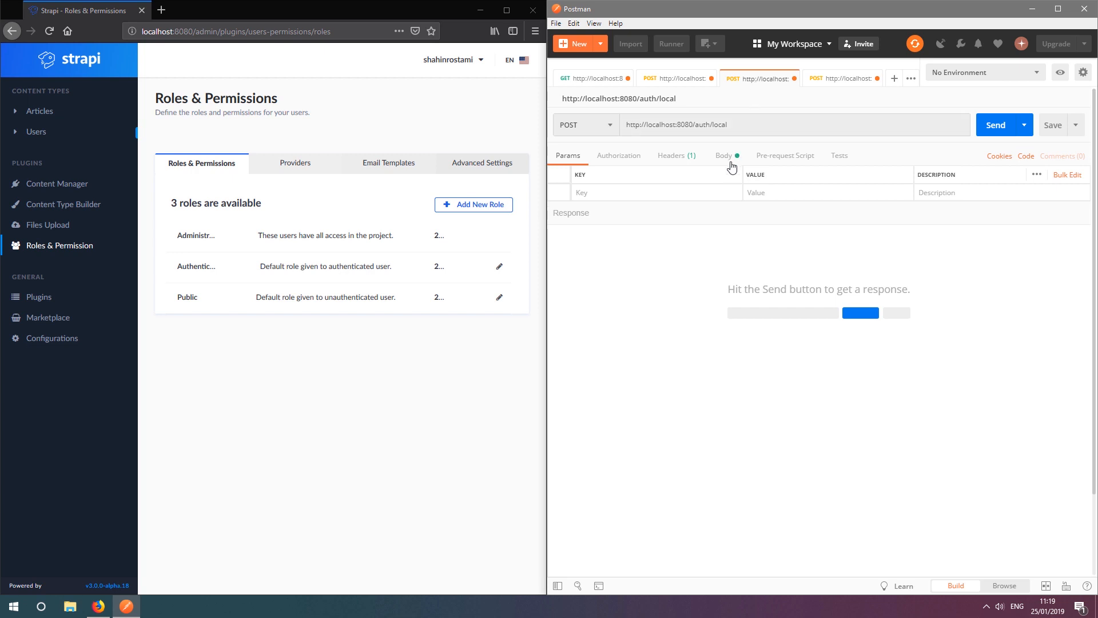
Step: Log in as 'editor' via POST /auth/local and receive a JWT with 200 OK
left_click(723, 154)
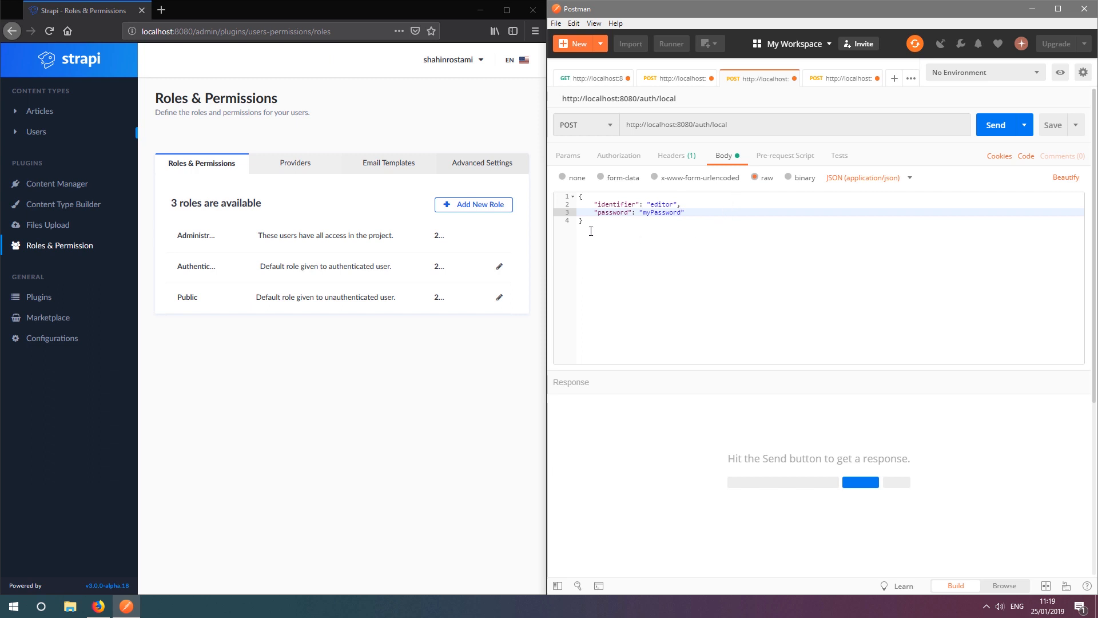
mouse_move(626, 194)
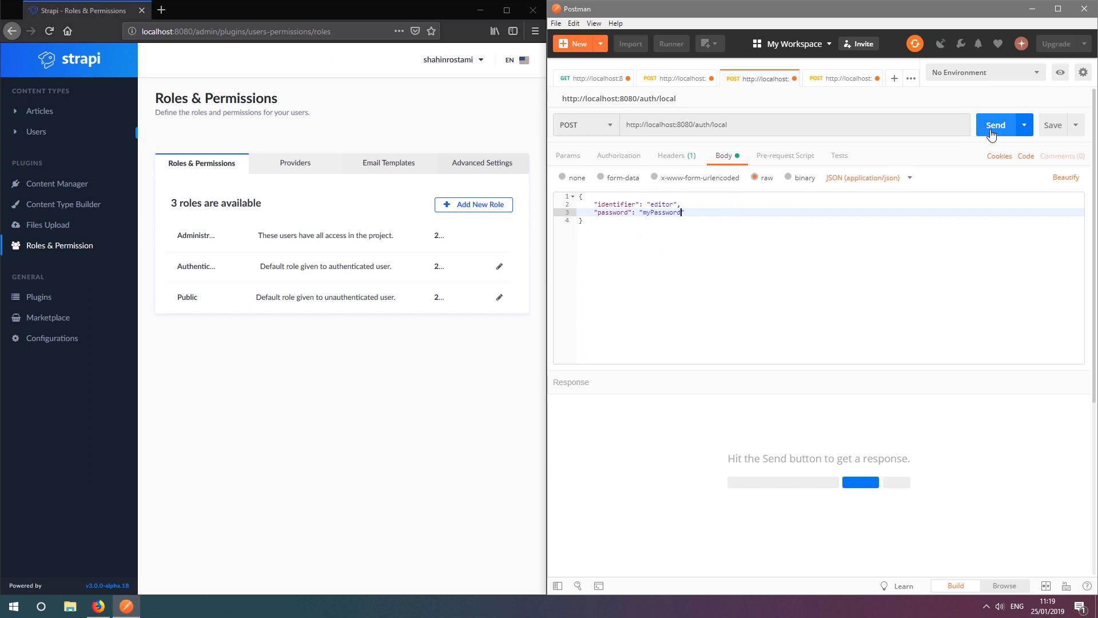
left_click(995, 125)
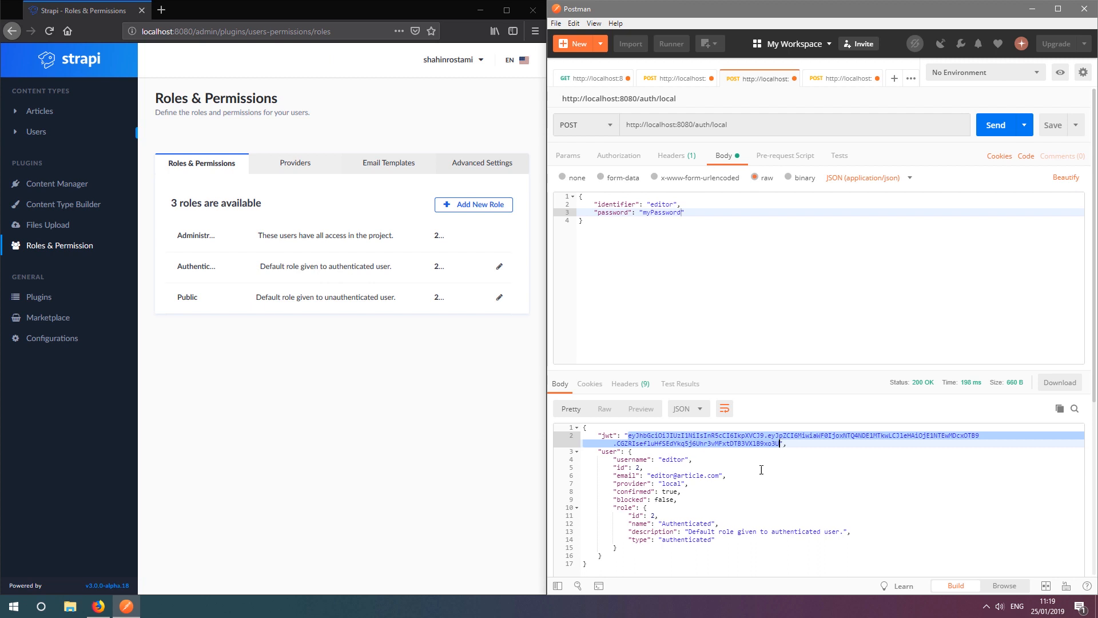
mouse_move(746, 480)
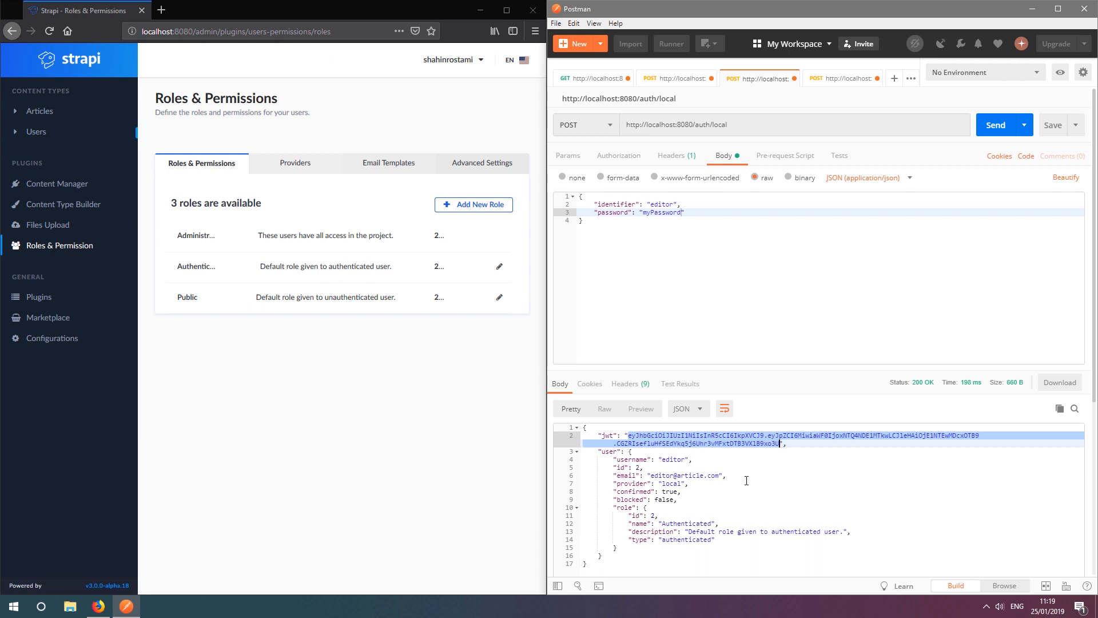
Step: POST 'My Third Post!!' with the JWT as a Bearer Token, returning 200 OK
left_click(844, 77)
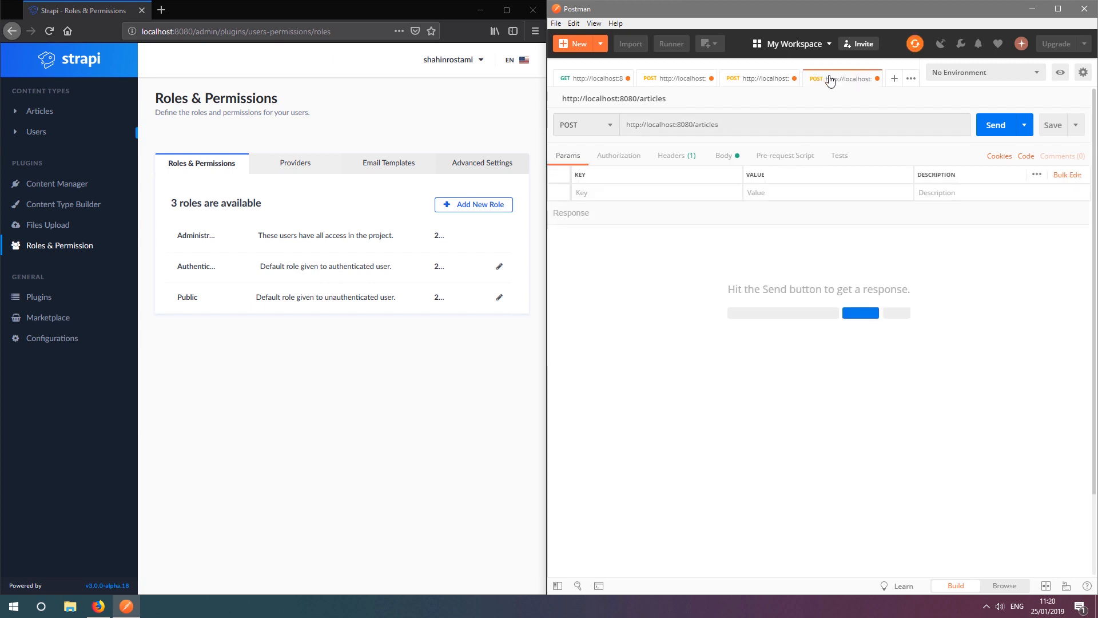
left_click(723, 154)
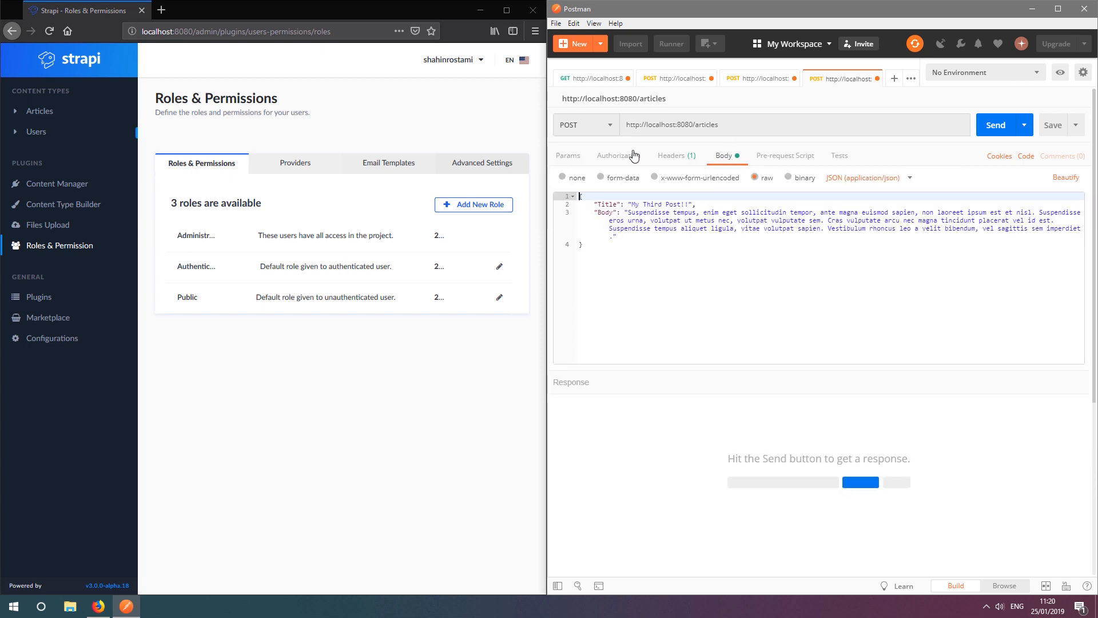
left_click(618, 154)
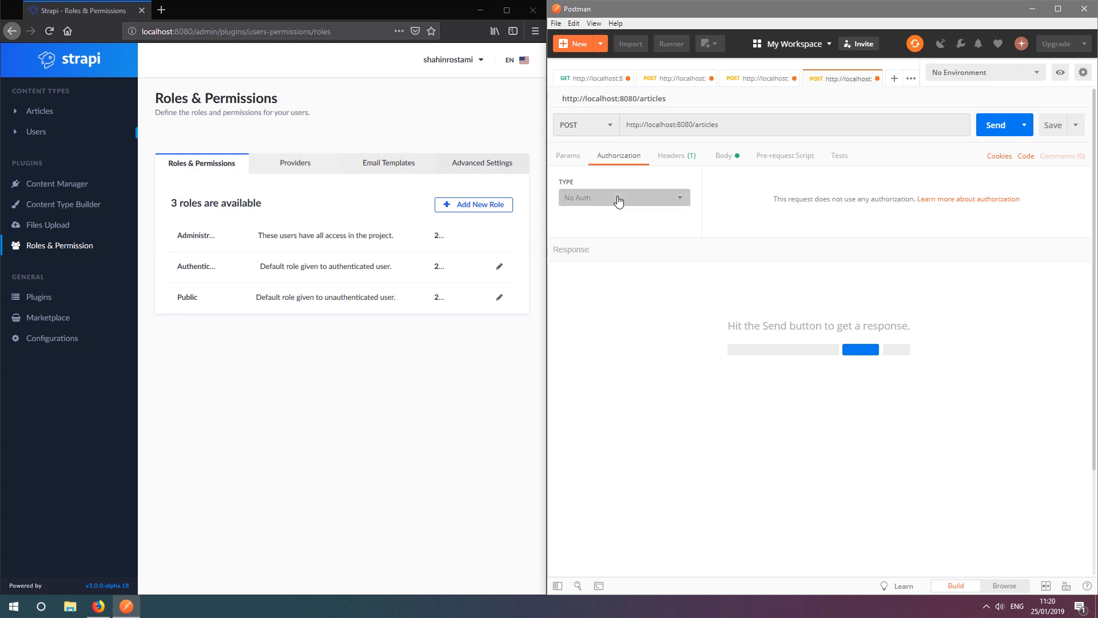
left_click(622, 198)
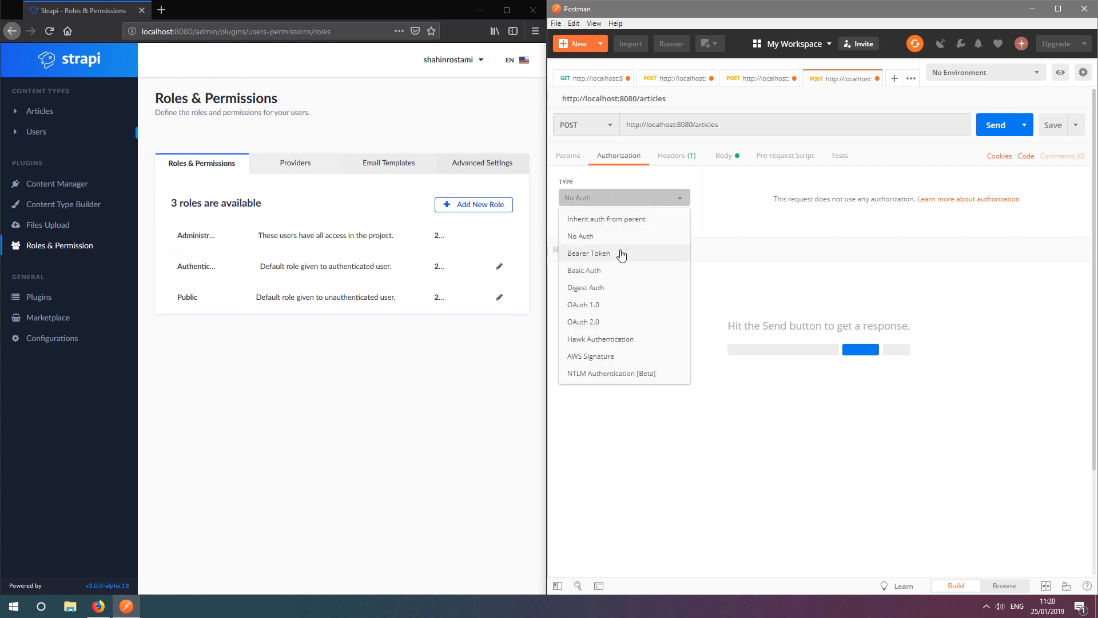
left_click(589, 253)
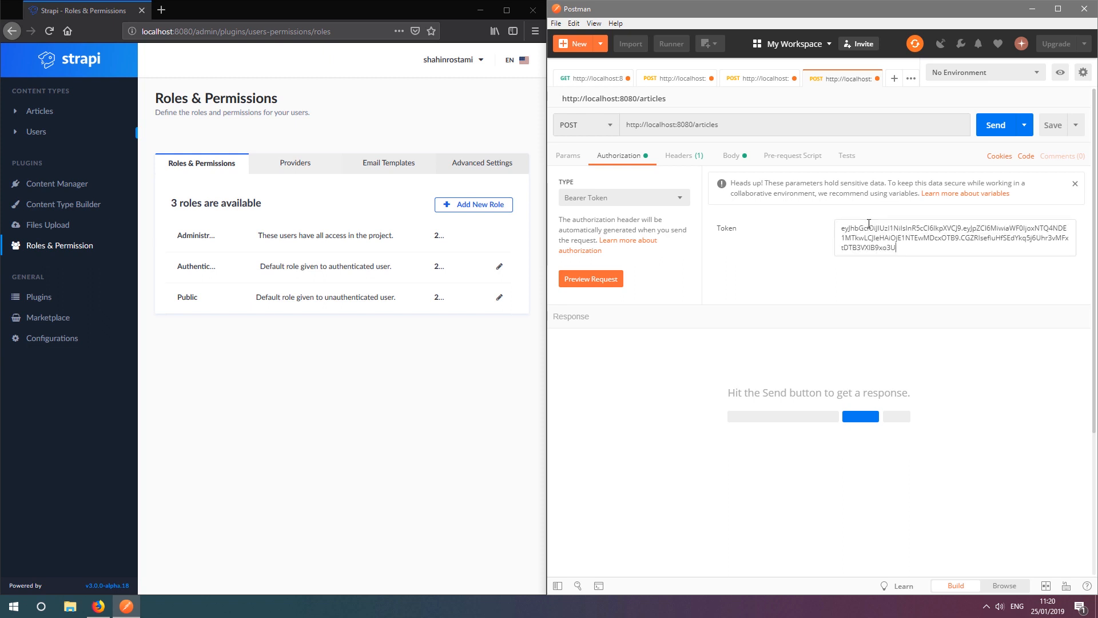
mouse_move(994, 132)
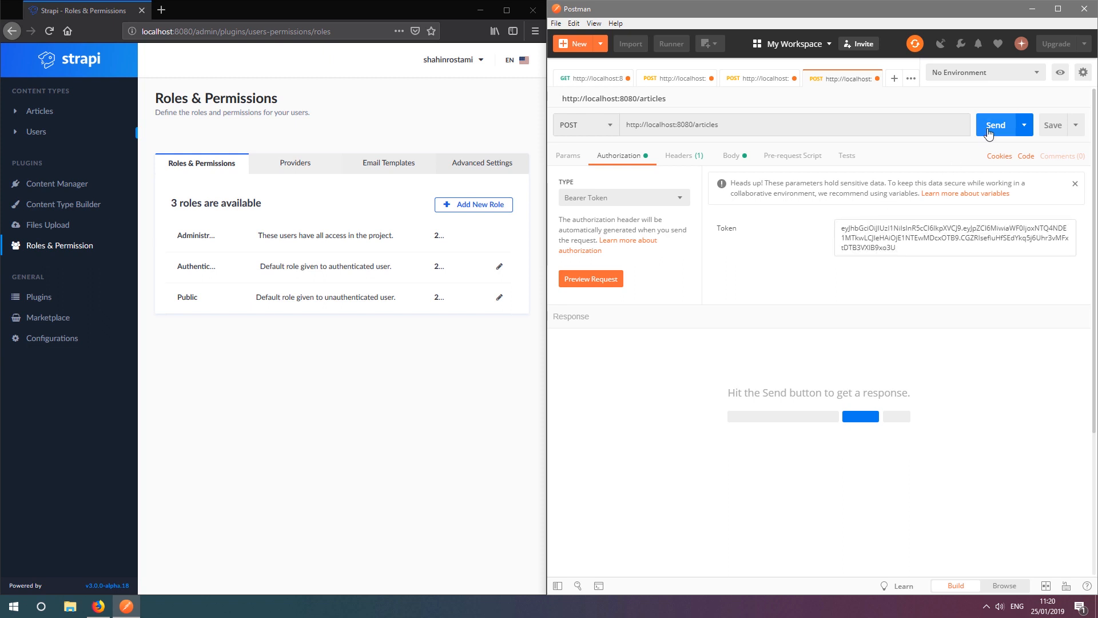
left_click(995, 123)
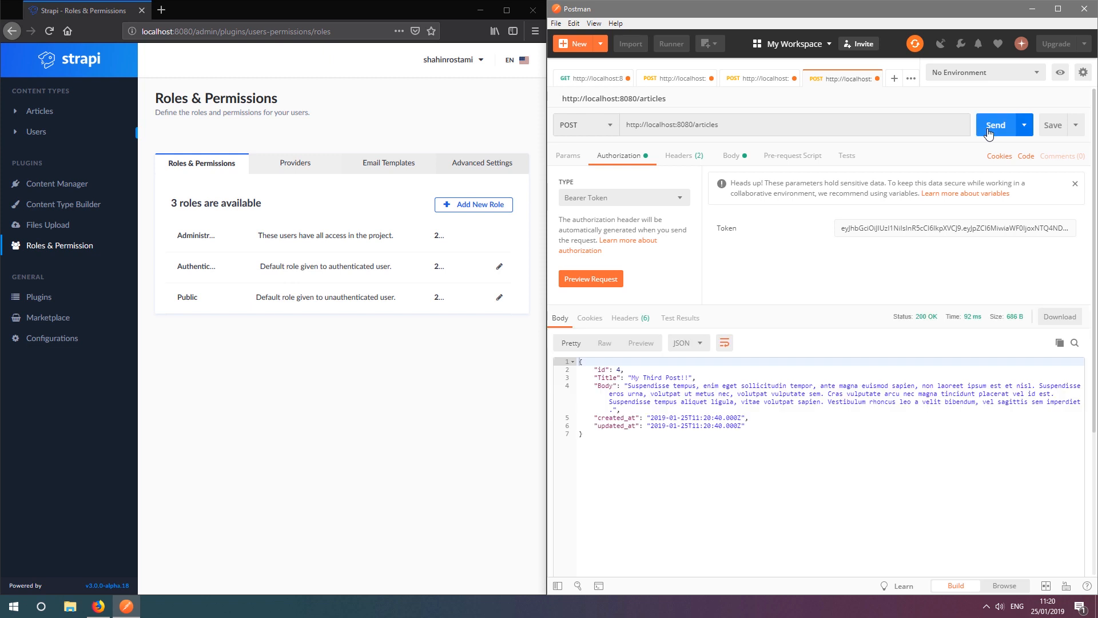
mouse_move(789, 434)
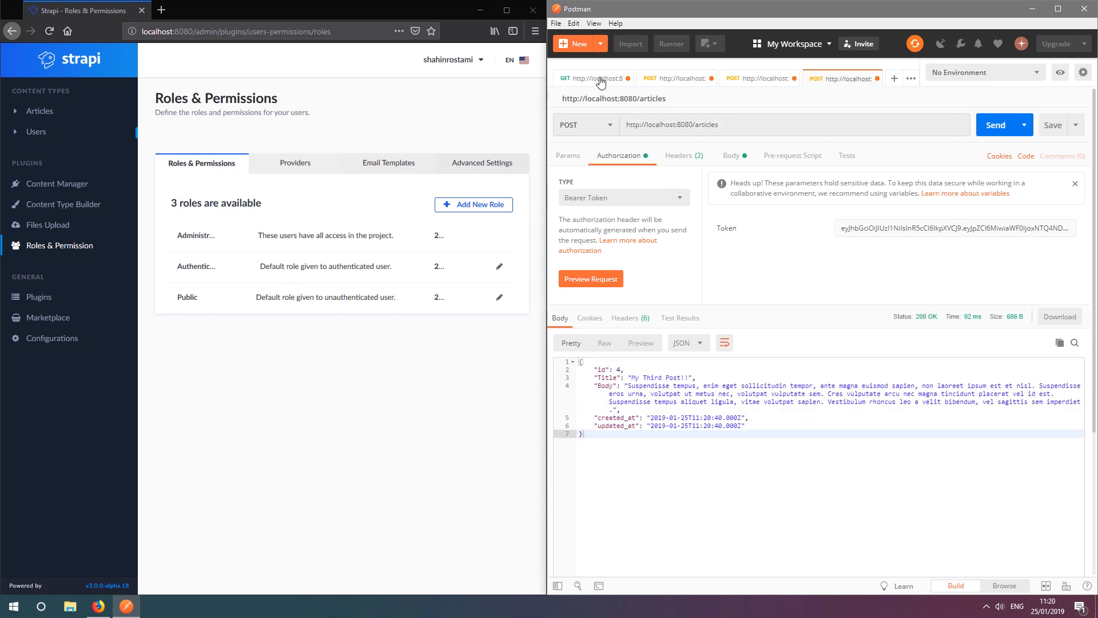
Step: Re-fetch GET /articles to confirm three articles are now listed
left_click(592, 78)
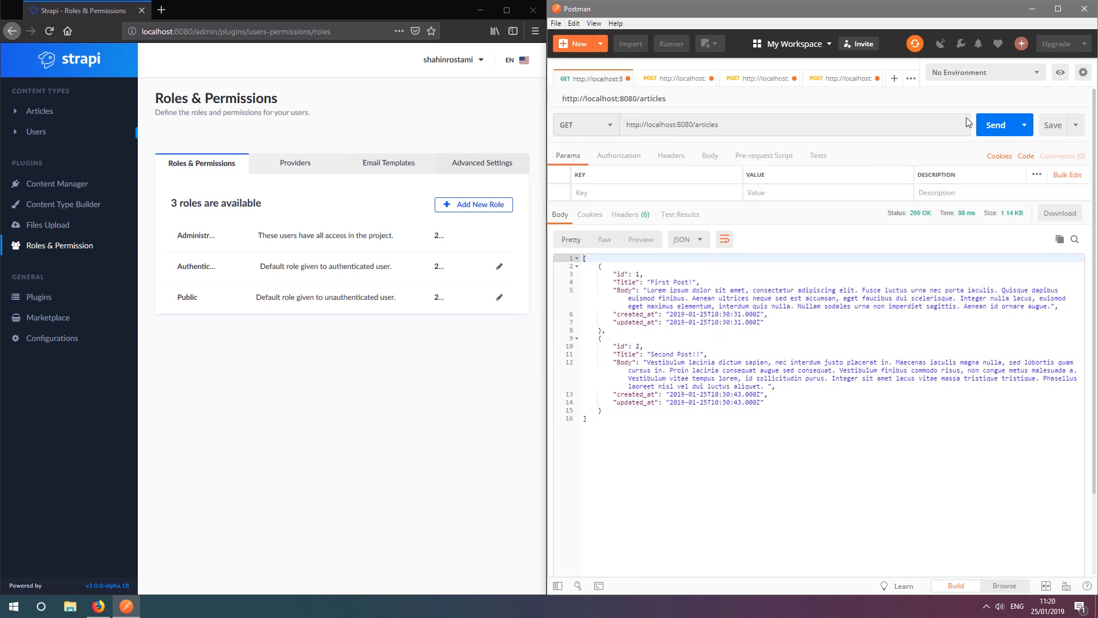
left_click(994, 125)
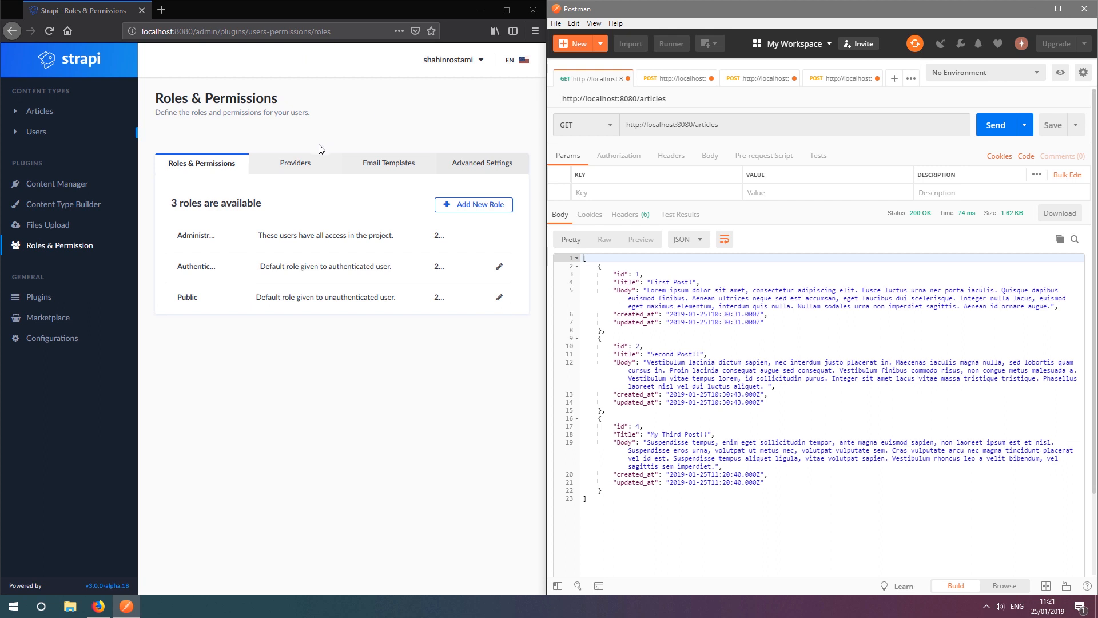
left_click(295, 163)
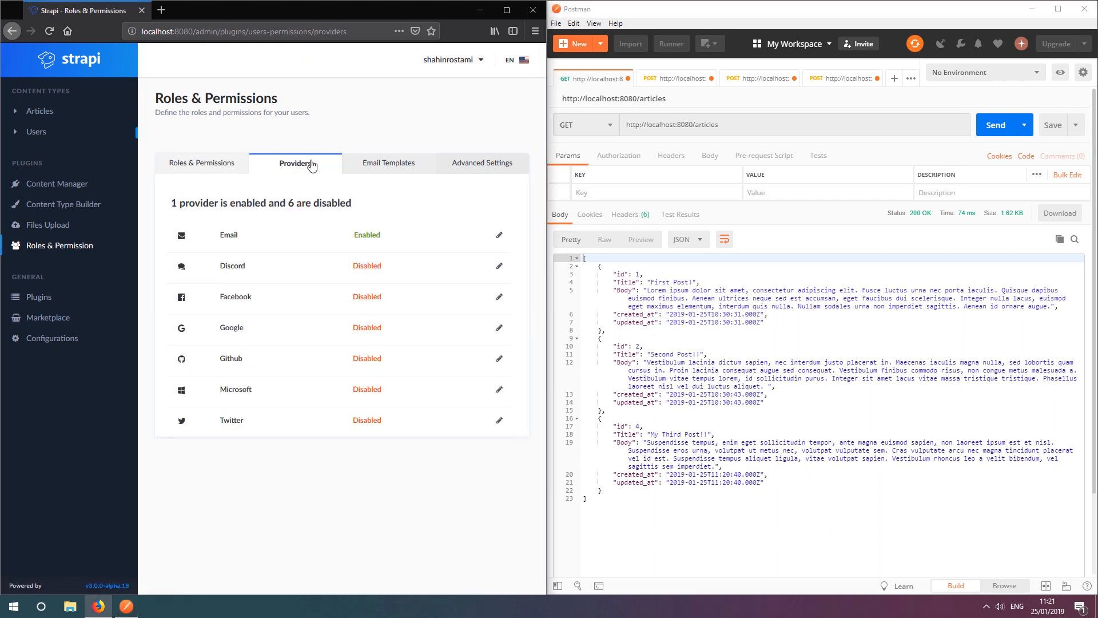